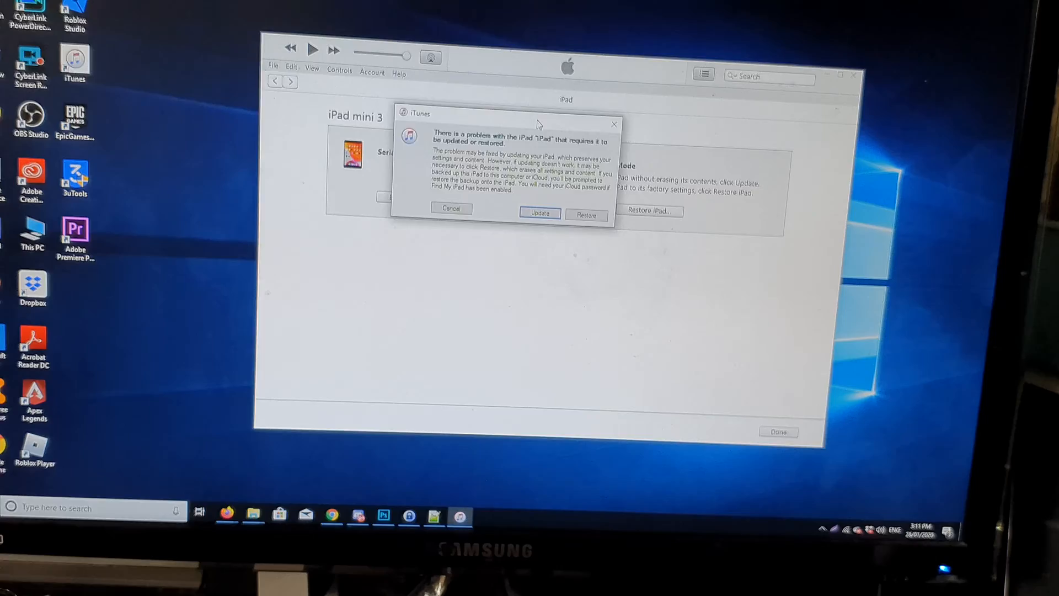
Step: Dismiss the update-or-restore warning, leaving the iPad mini 3 Recovery Mode summary showing
left_click(450, 208)
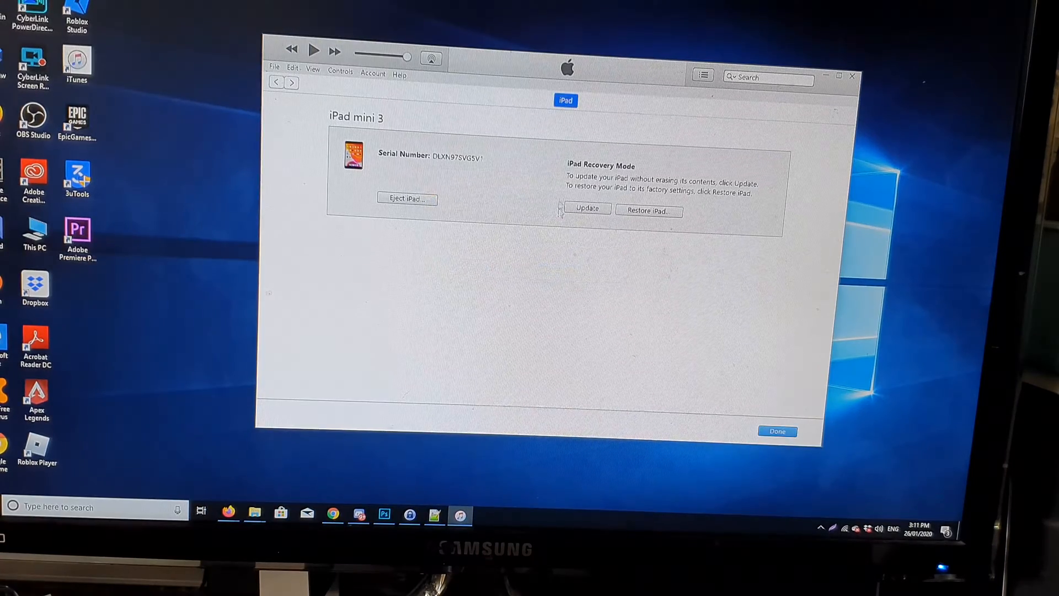